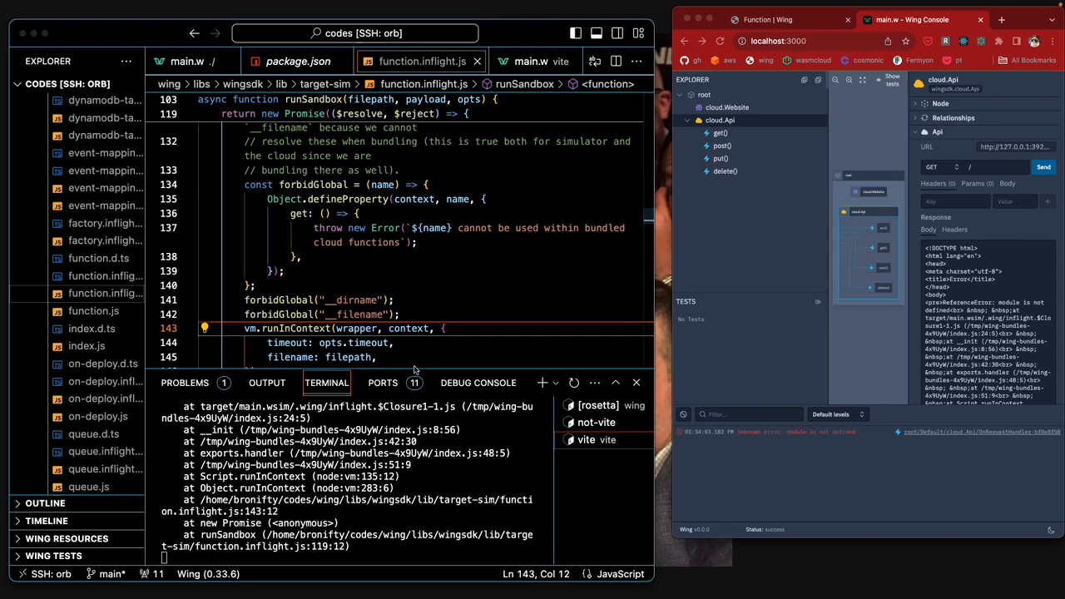
{"action": "mouse_move", "coordinate": [722, 295]}
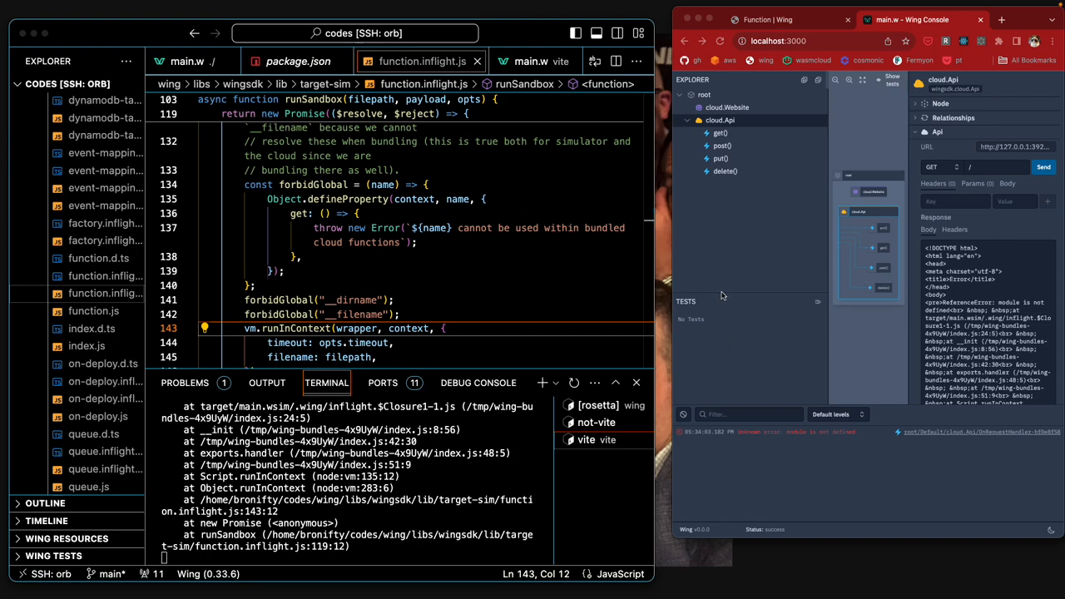
{"action": "mouse_move", "coordinate": [73, 301]}
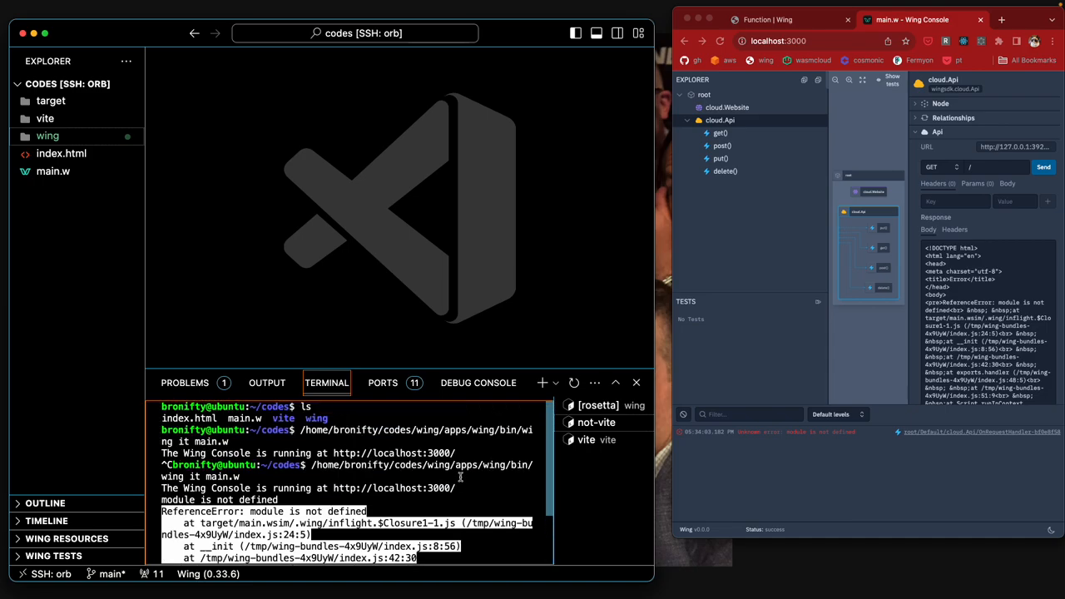
Step: Copy the wing binary path from wing/apps/wing/bin, then collapse the tree and open a codes terminal
{"action": "scroll", "scroll_direction": "down", "scroll_amount": 3}
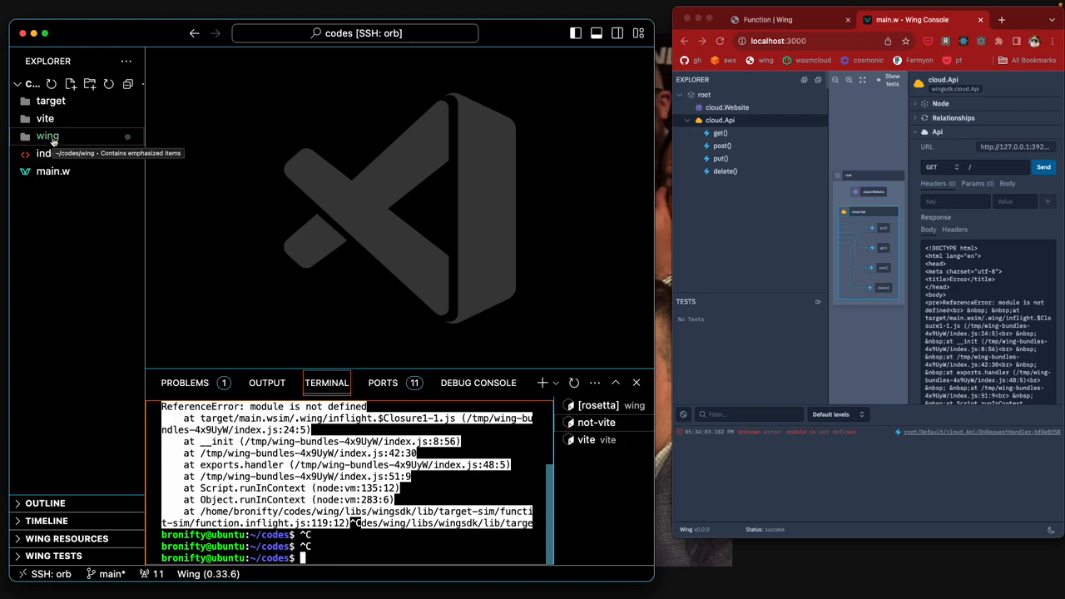
{"action": "left_click", "coordinate": [47, 135]}
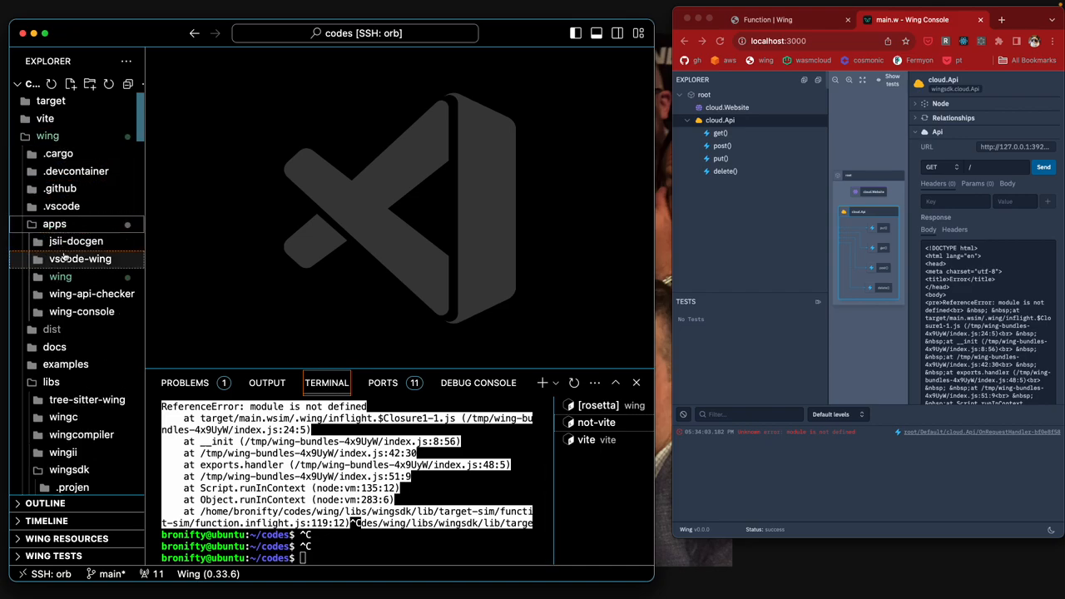
{"action": "left_click", "coordinate": [60, 276]}
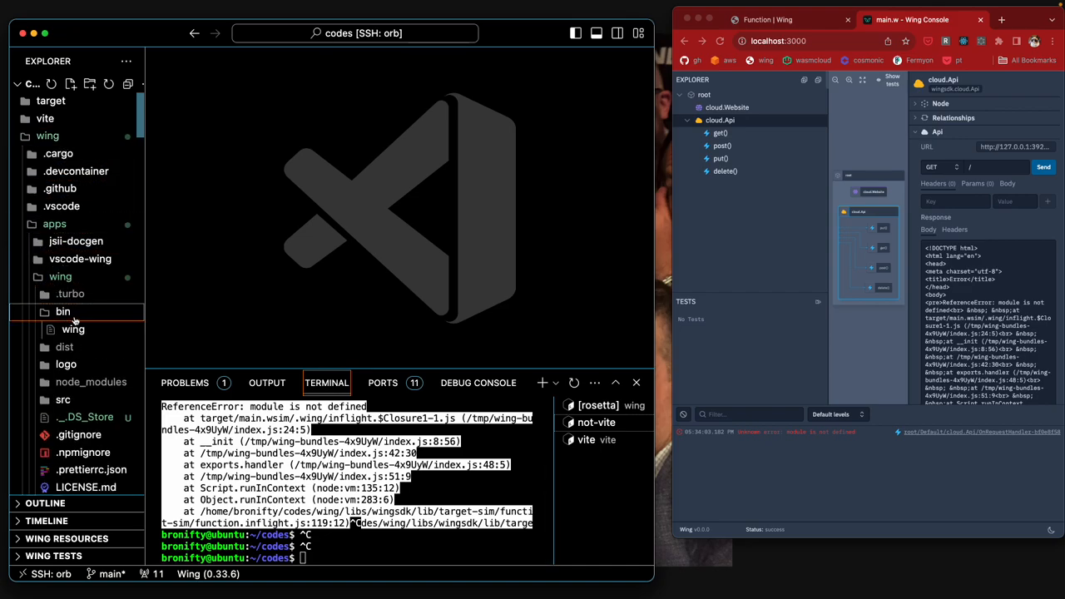
{"action": "right_click", "coordinate": [73, 328]}
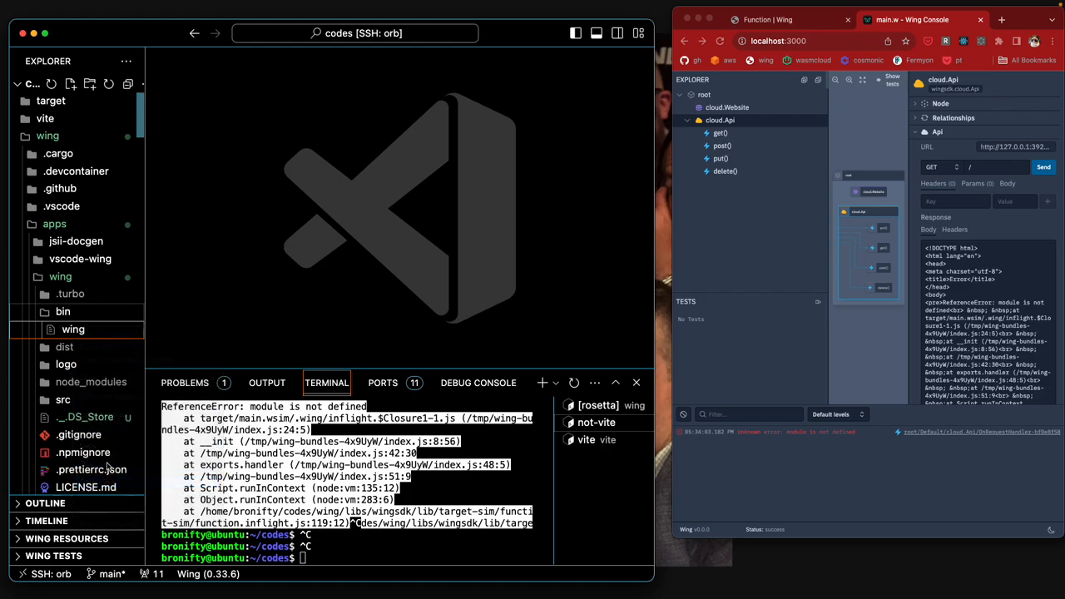
{"action": "left_click", "coordinate": [47, 136]}
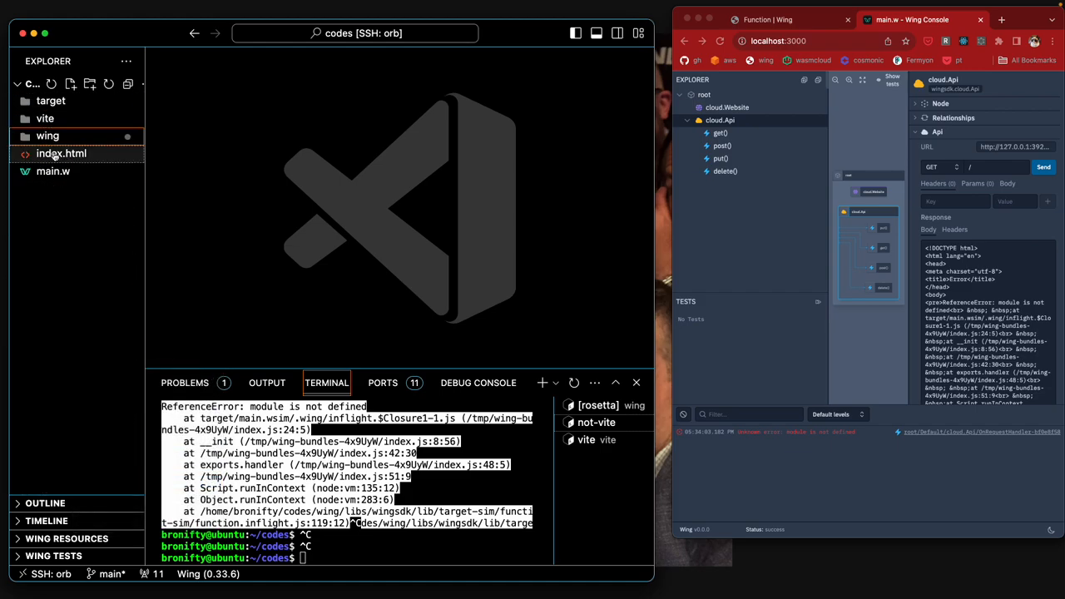
{"action": "right_click", "coordinate": [52, 171]}
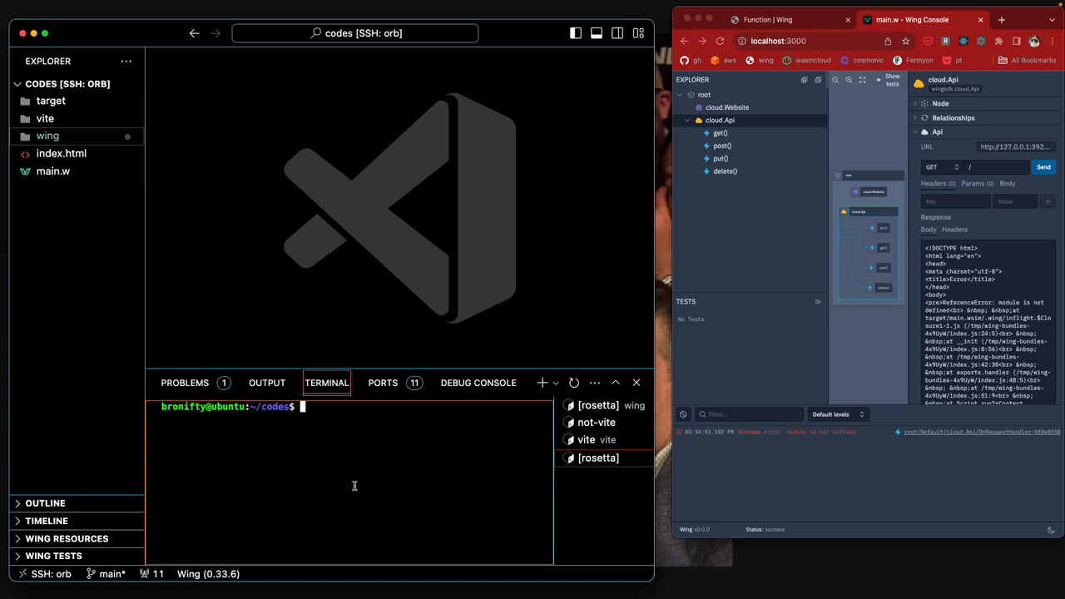
Step: Run the local wing binary with 'it main.w', confirm the API returns Hello GET, and open the website
{"action": "type", "text": "/home/bronifty/codes/wing/apps/wing/bin/wing"}
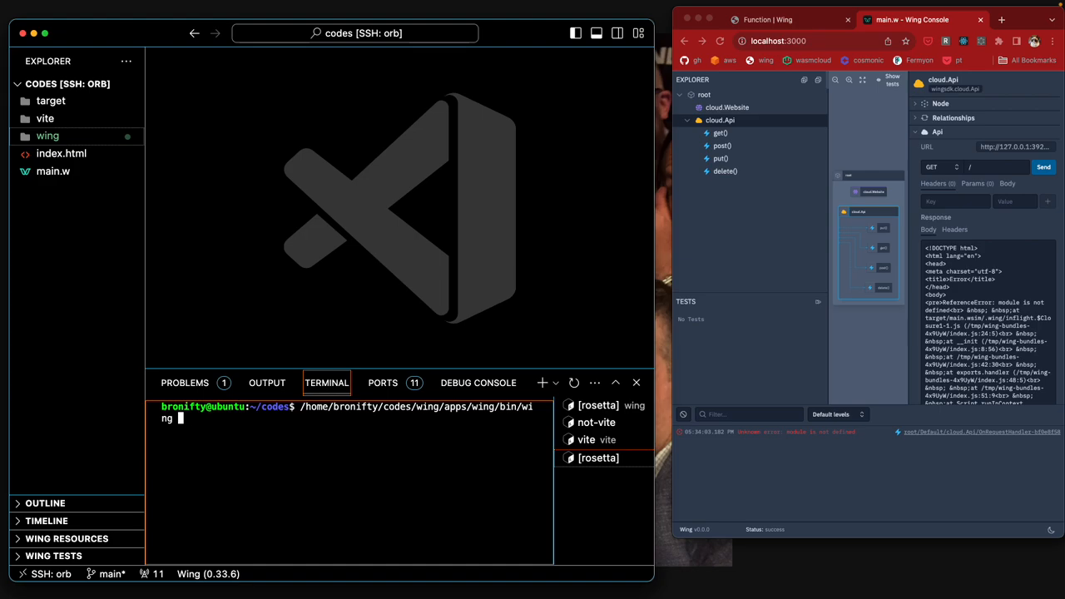
{"action": "type", "text": "it main.w"}
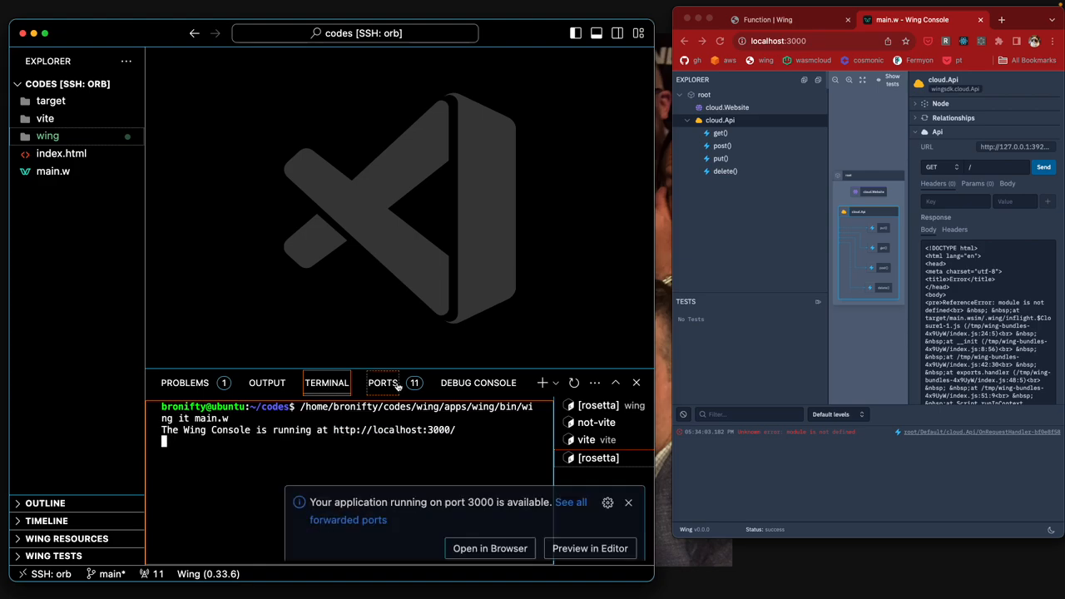
{"action": "left_click", "coordinate": [490, 548]}
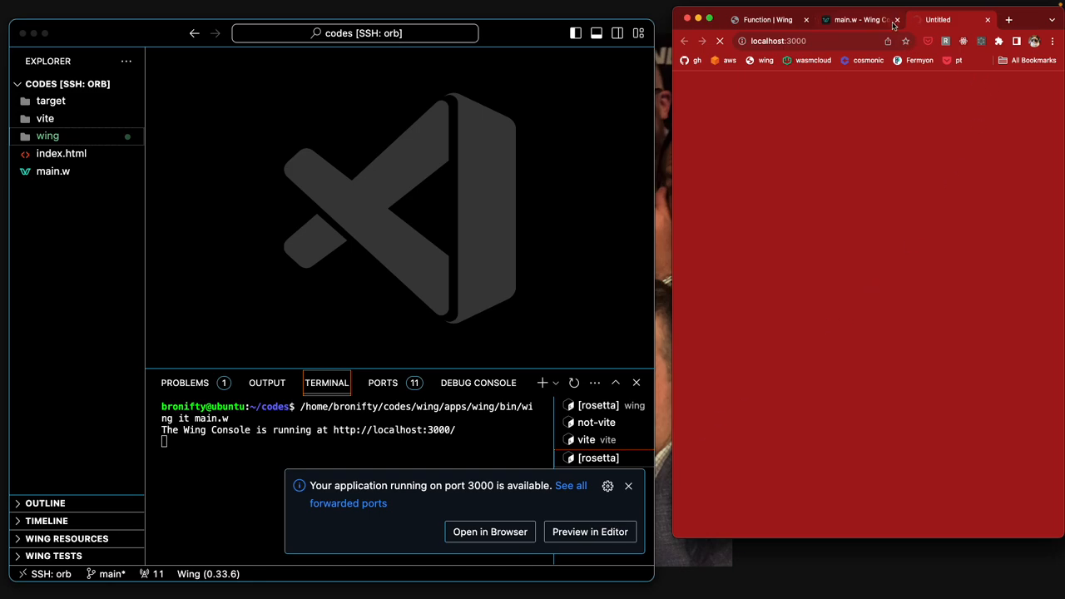
{"action": "left_click", "coordinate": [897, 19]}
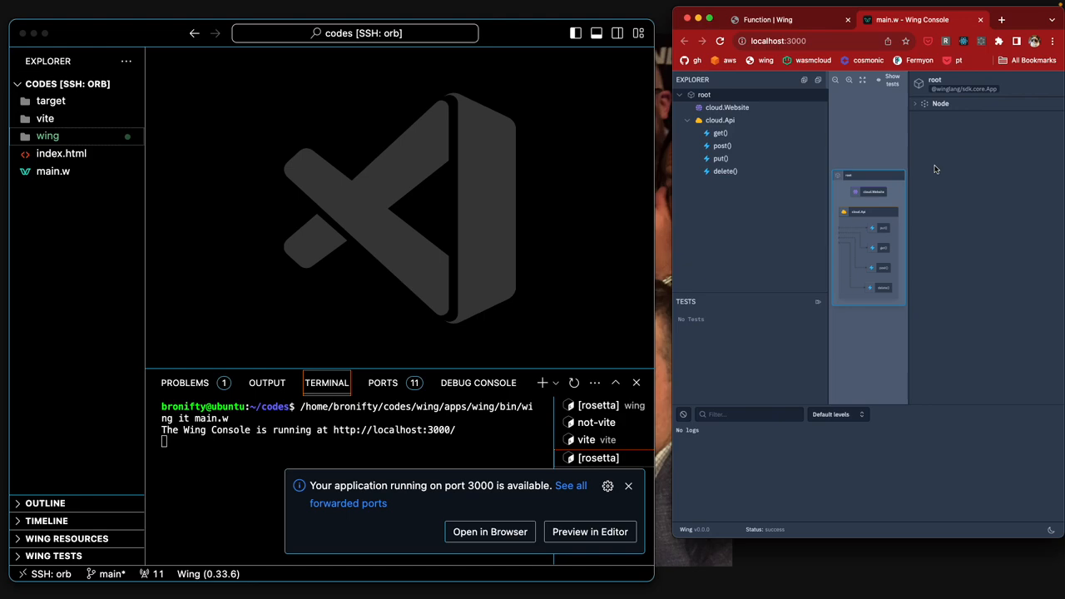
{"action": "left_click", "coordinate": [727, 108]}
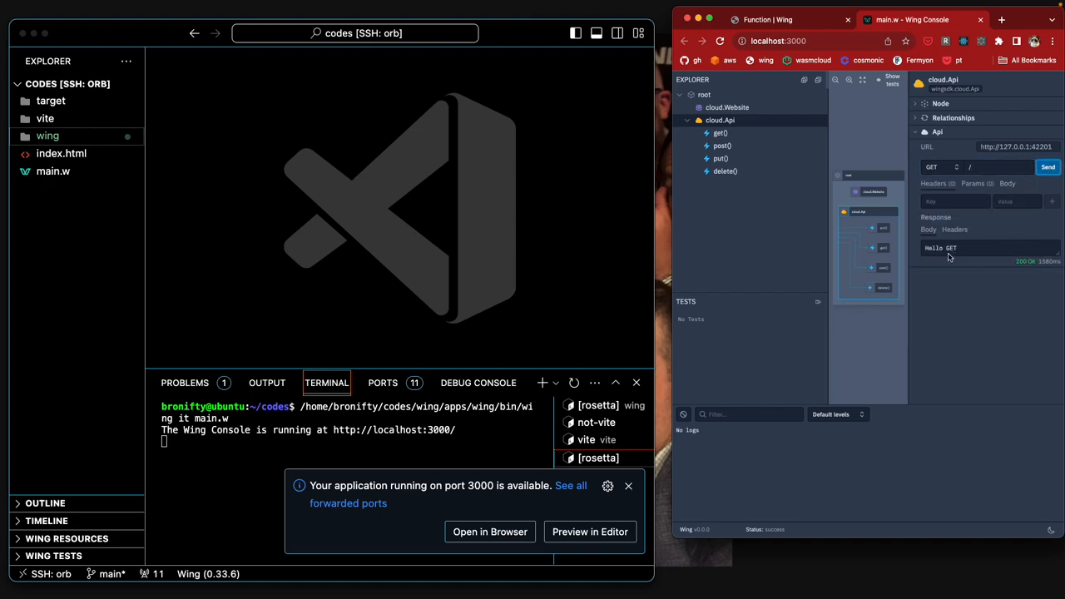
{"action": "left_click", "coordinate": [726, 106]}
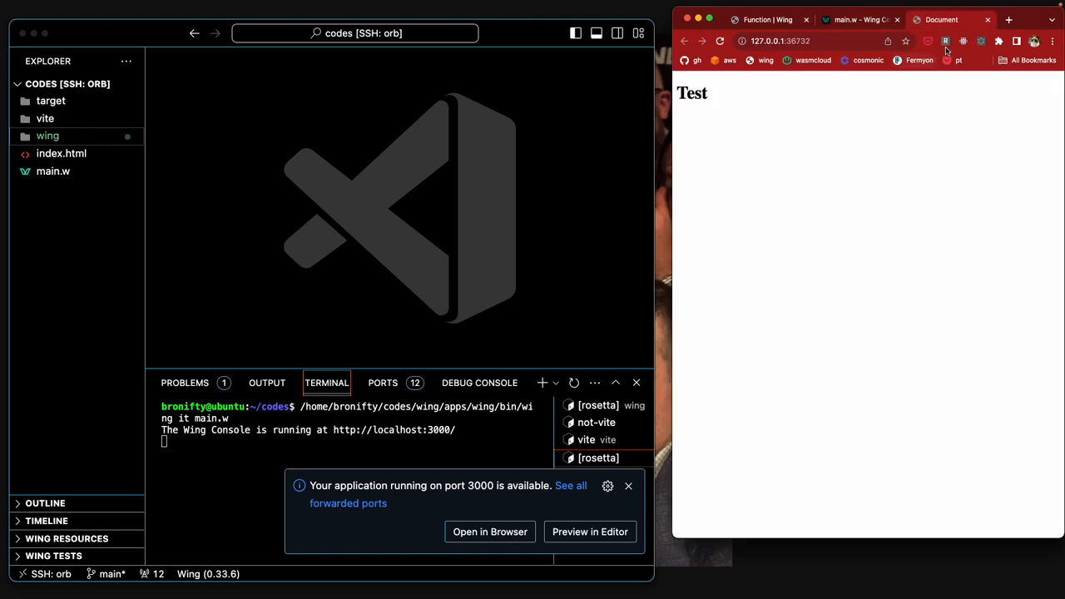
Step: Close the website tab and stop the wing it server with Ctrl+C
{"action": "left_click", "coordinate": [857, 19]}
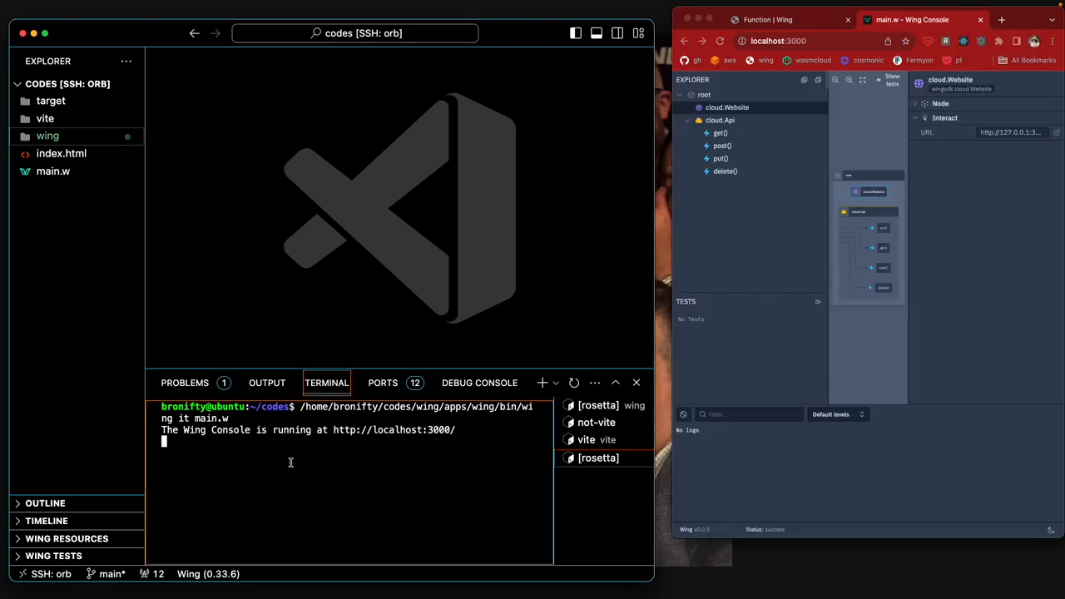
{"action": "key", "text": "ctrl+c"}
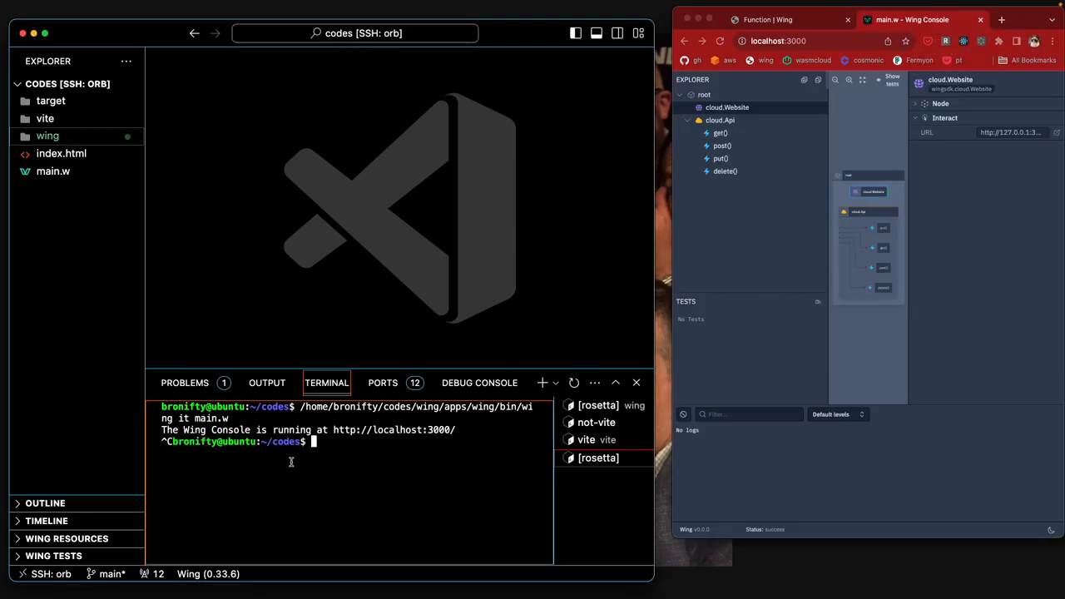
{"action": "left_click", "coordinate": [52, 171]}
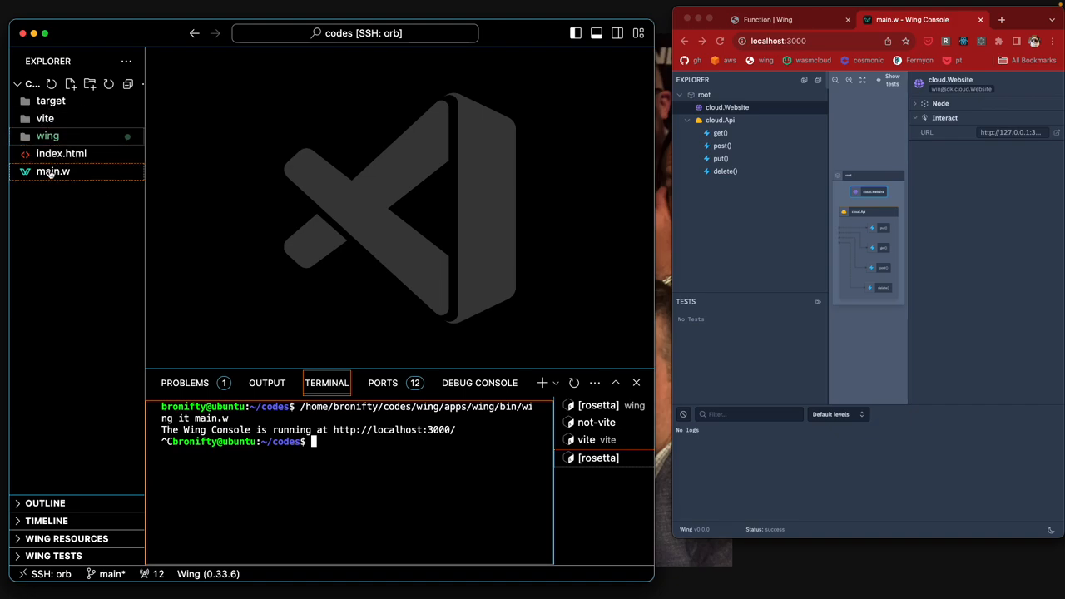
Step: View index.html and main.w's addJson config line, then open a terminal in the vite folder
{"action": "left_click", "coordinate": [61, 154]}
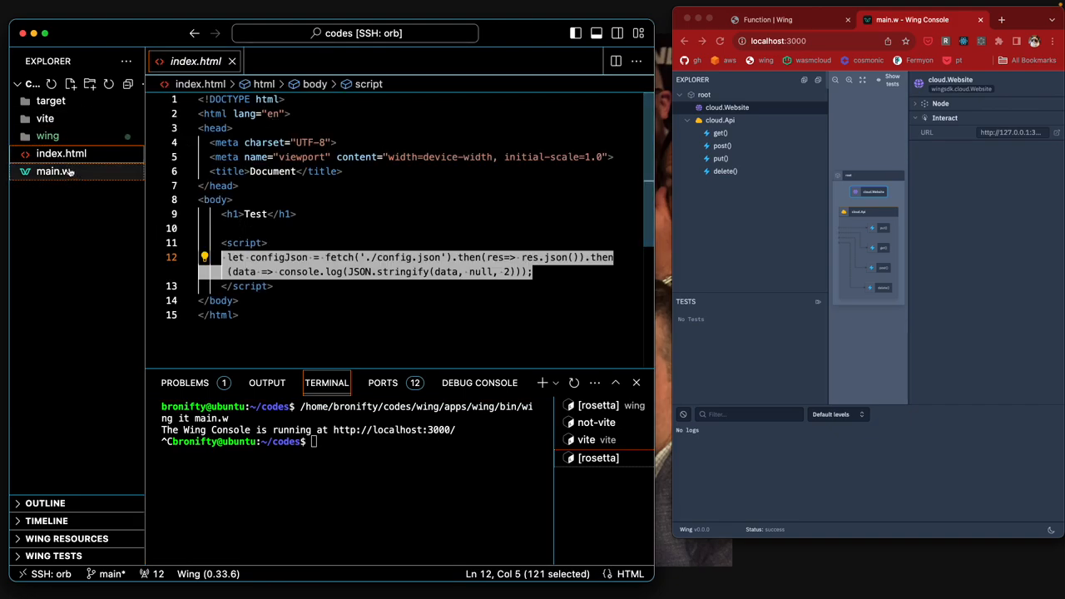
{"action": "left_click", "coordinate": [53, 172]}
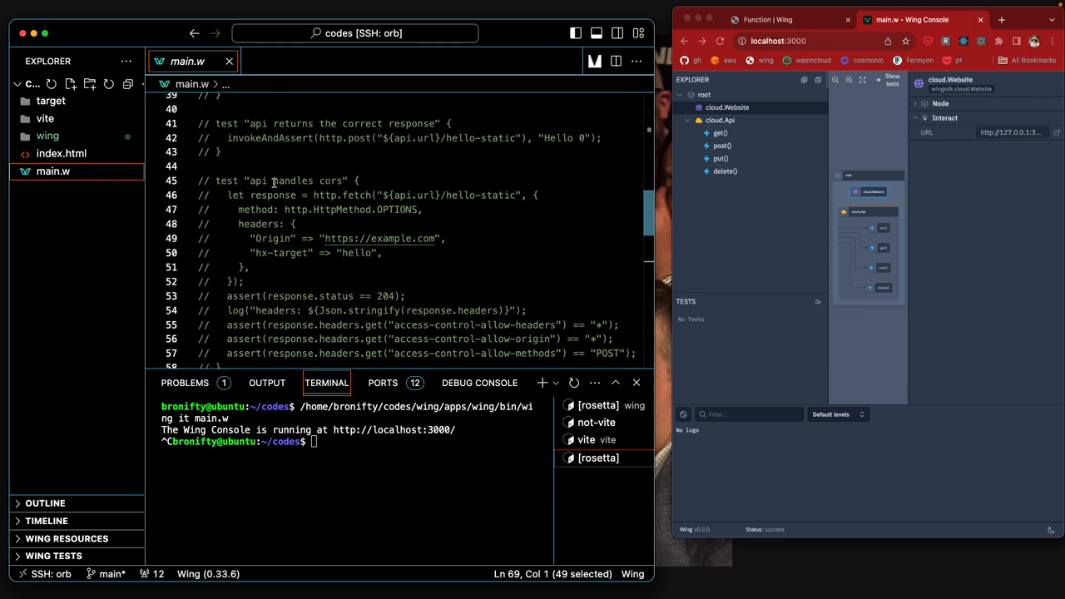
{"action": "scroll", "scroll_direction": "down", "scroll_amount": 3}
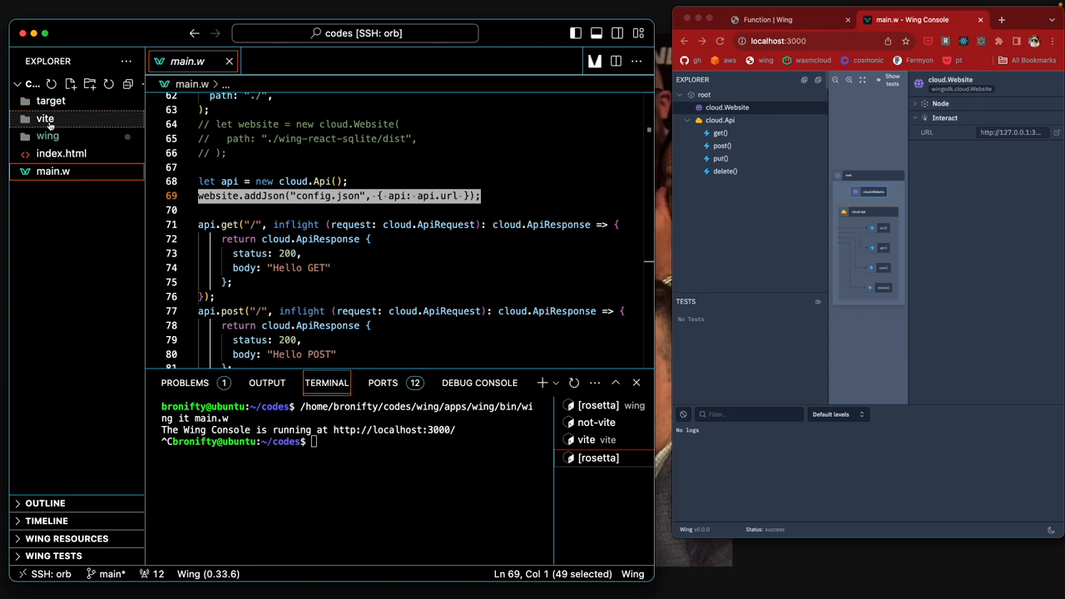
{"action": "right_click", "coordinate": [45, 118]}
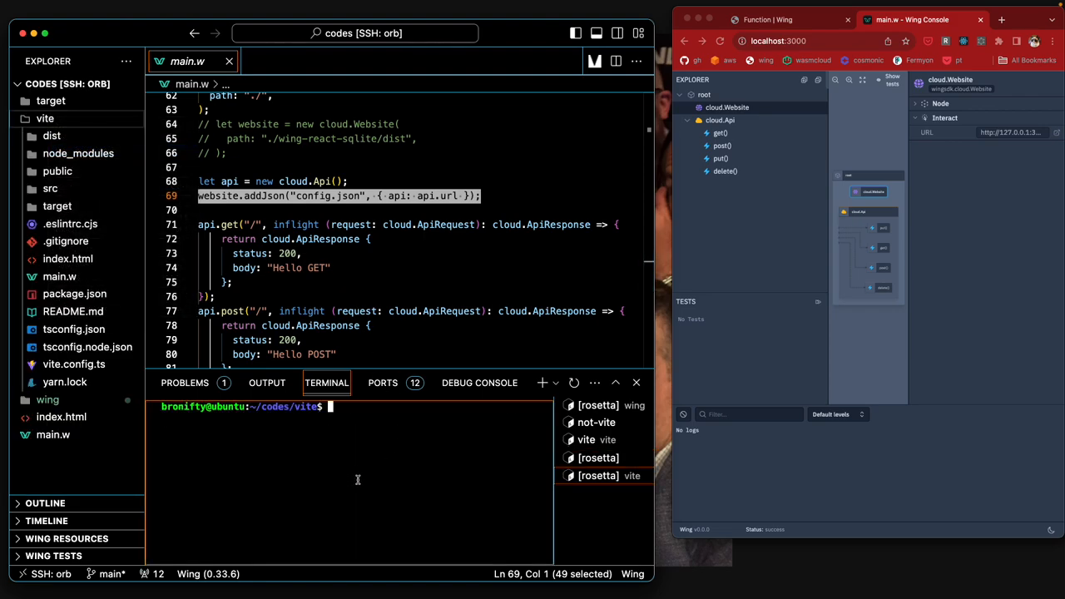
Step: Run main.w from the vite folder and send GET / to cloud.Api, getting 'module is not defined'
{"action": "type", "text": "/home/bronifty/codes/wing/apps/wing/bin/wing it main.w"}
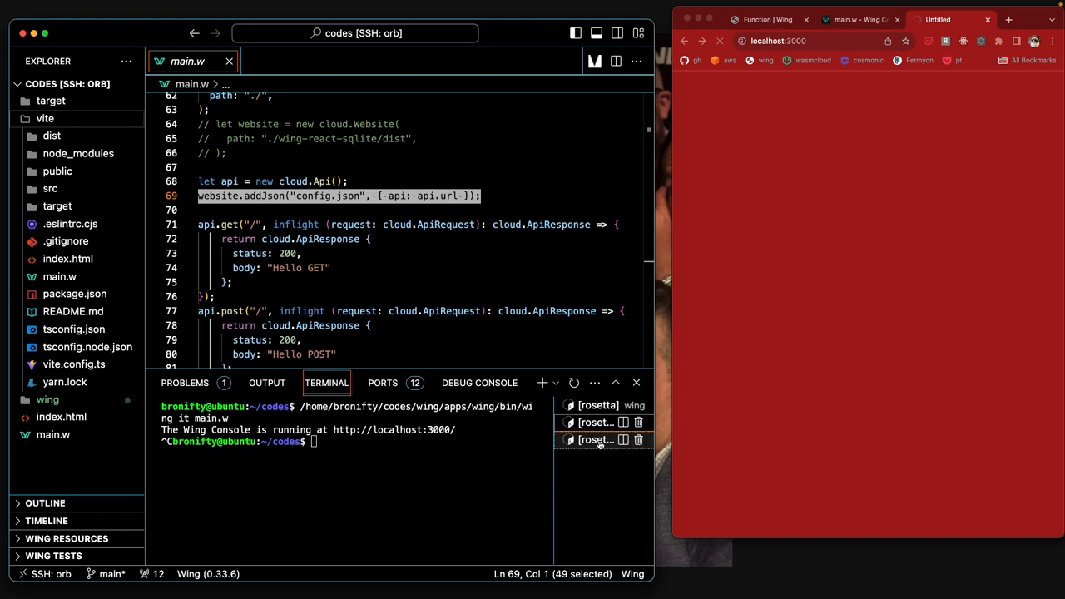
{"action": "left_click", "coordinate": [598, 439]}
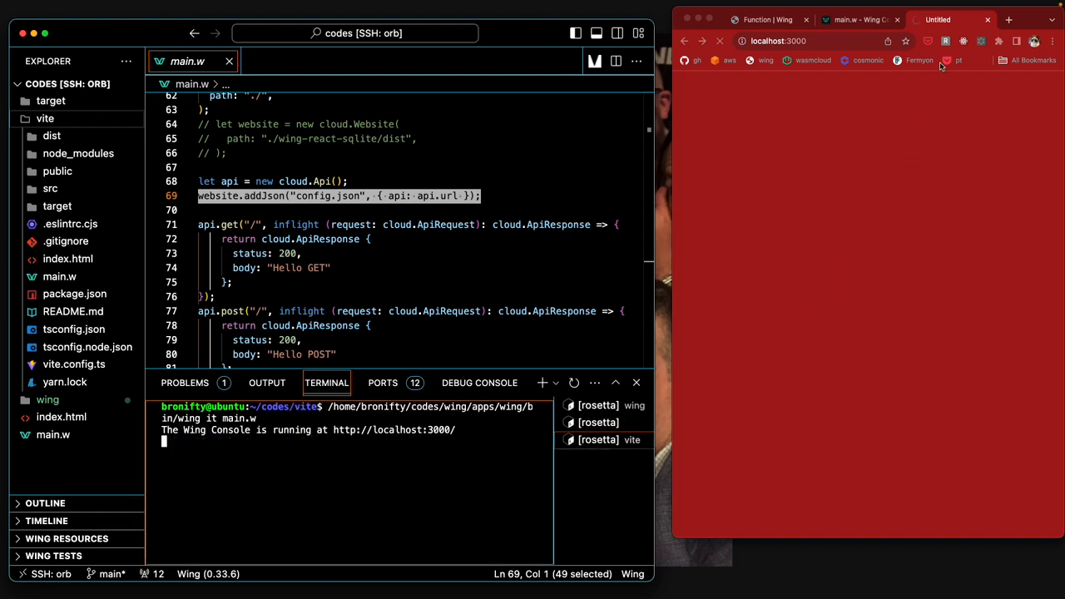
{"action": "left_click", "coordinate": [857, 19]}
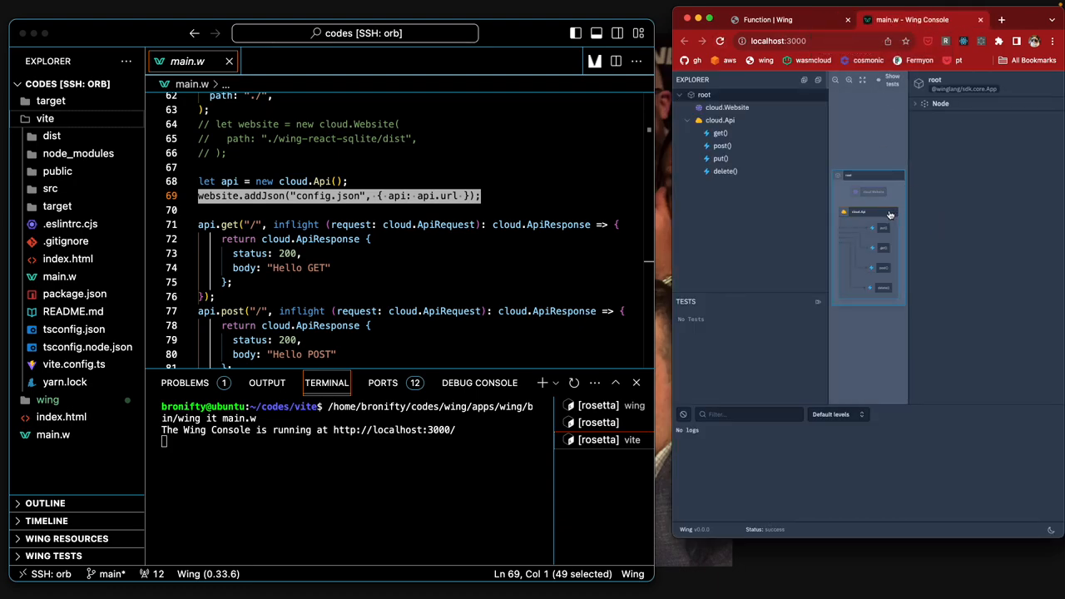
{"action": "left_click", "coordinate": [869, 213]}
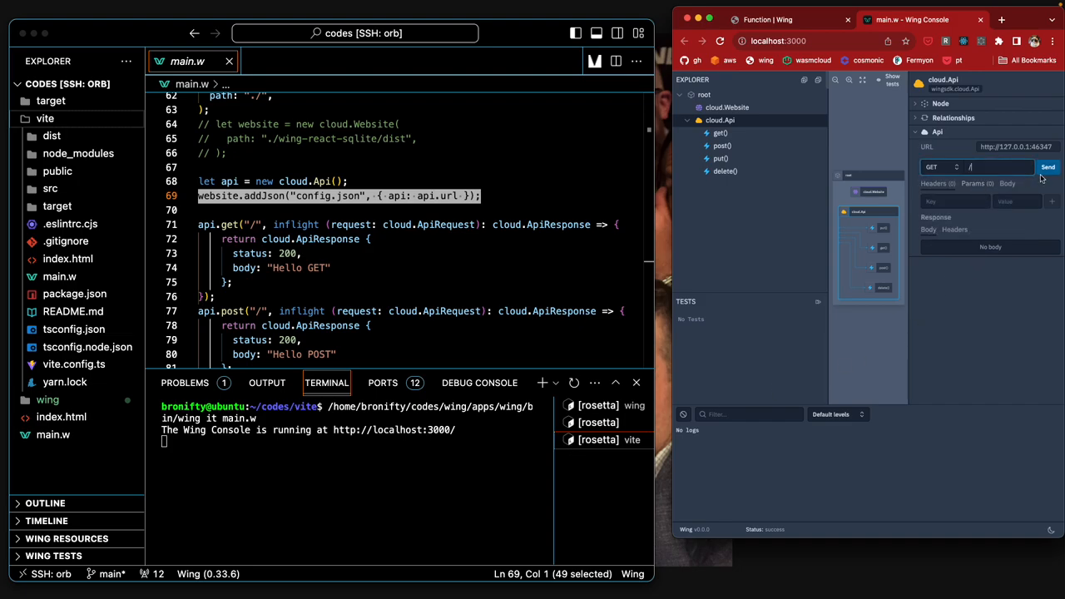
{"action": "left_click", "coordinate": [1047, 166]}
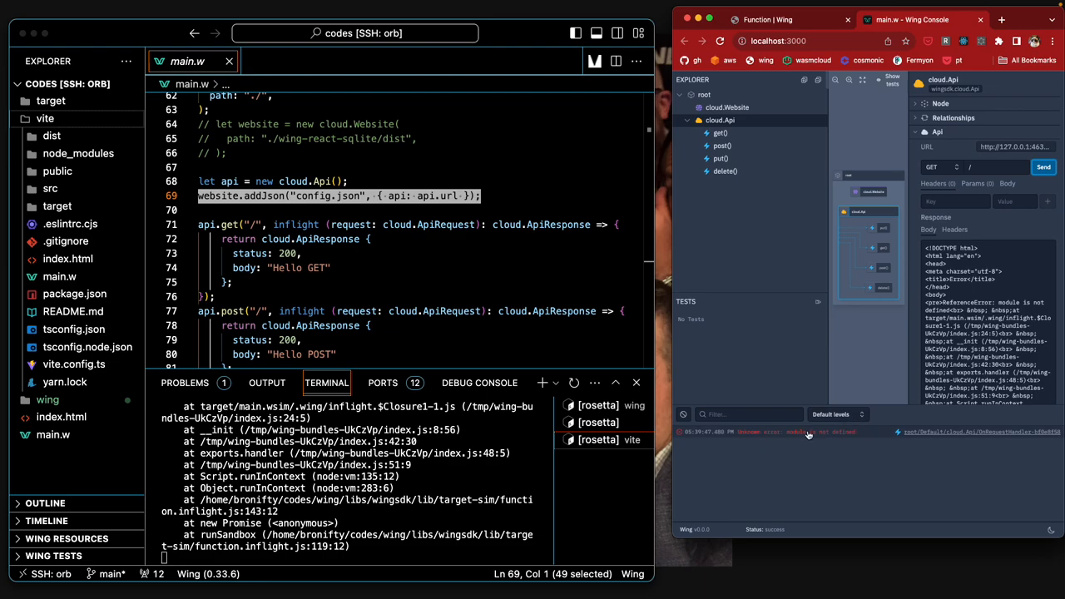
{"action": "left_click", "coordinate": [726, 106]}
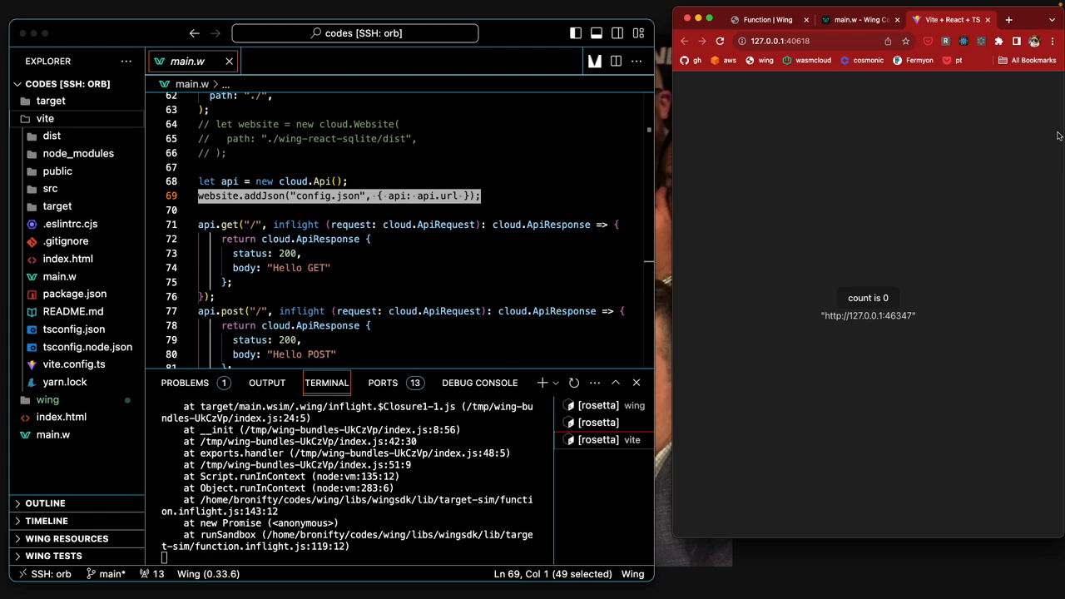
{"action": "mouse_move", "coordinate": [883, 293]}
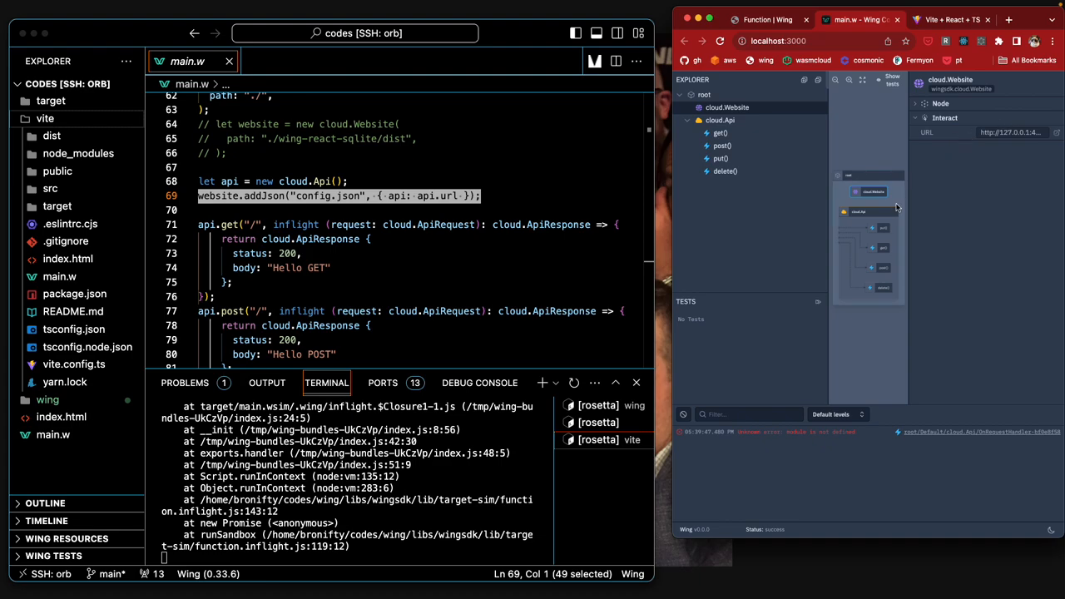
Step: Return to cloud.Api's request panel in Wing Console and collapse the vite folder
{"action": "left_click", "coordinate": [719, 120]}
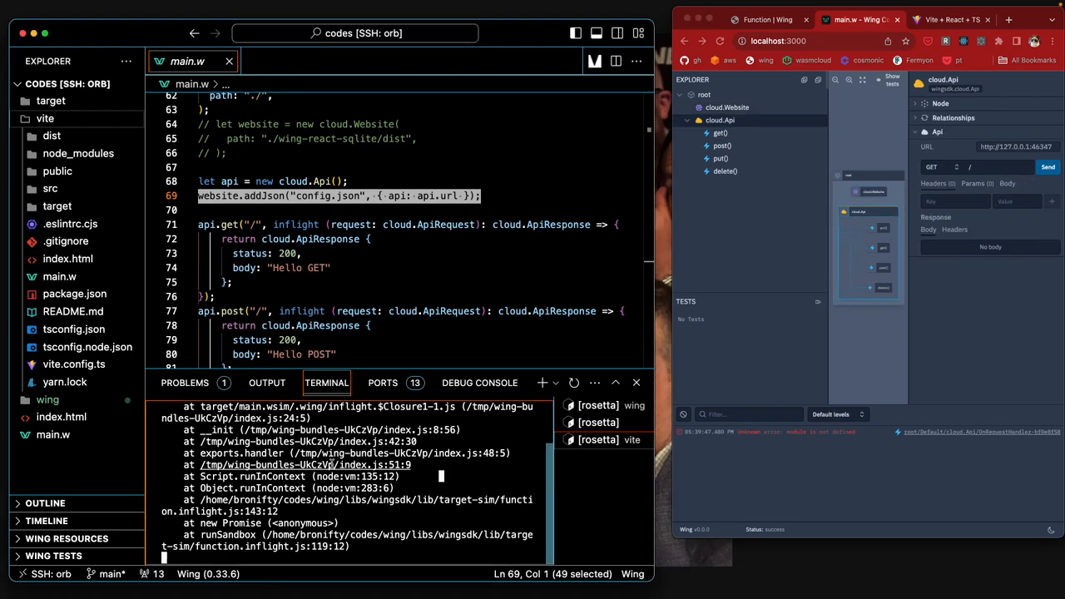
{"action": "left_click", "coordinate": [52, 435]}
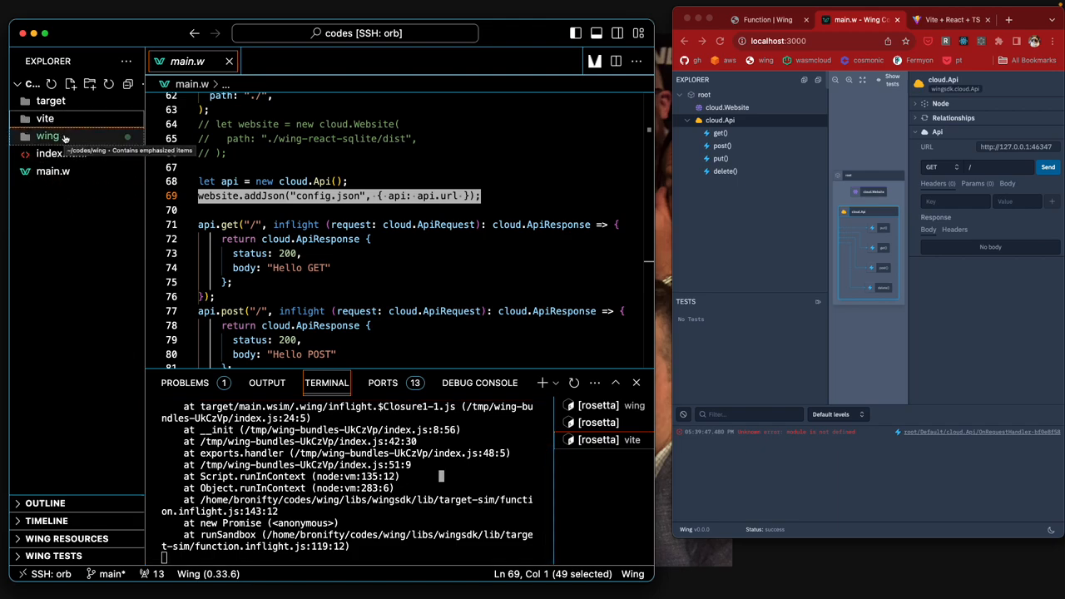
Step: Inspect wingcompiler's package.json watch script using tsup cjs format, and expand its dist folder
{"action": "left_click", "coordinate": [48, 135]}
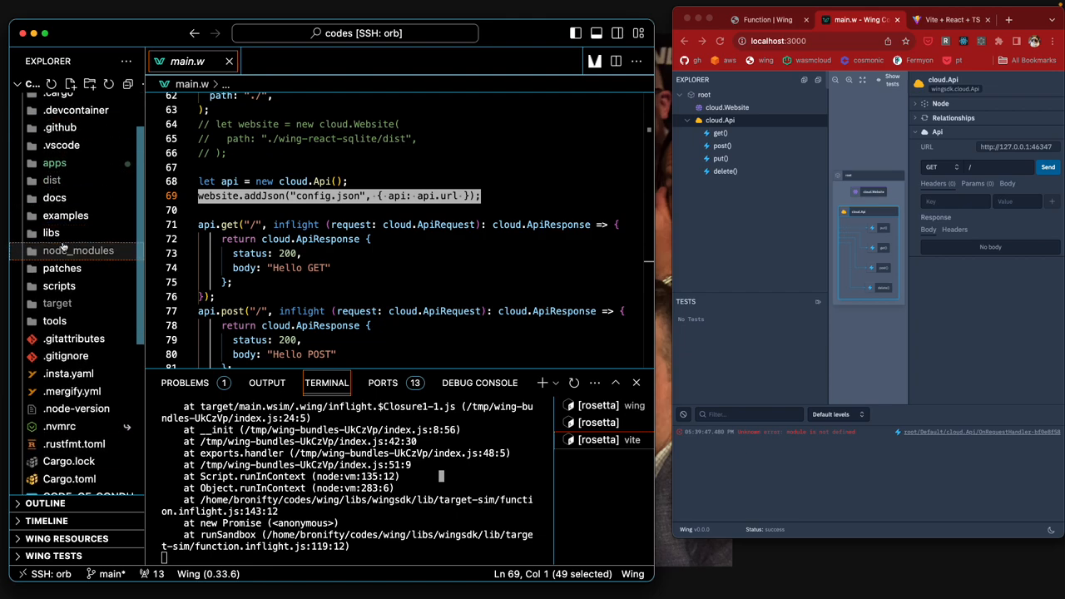
{"action": "mouse_move", "coordinate": [52, 233]}
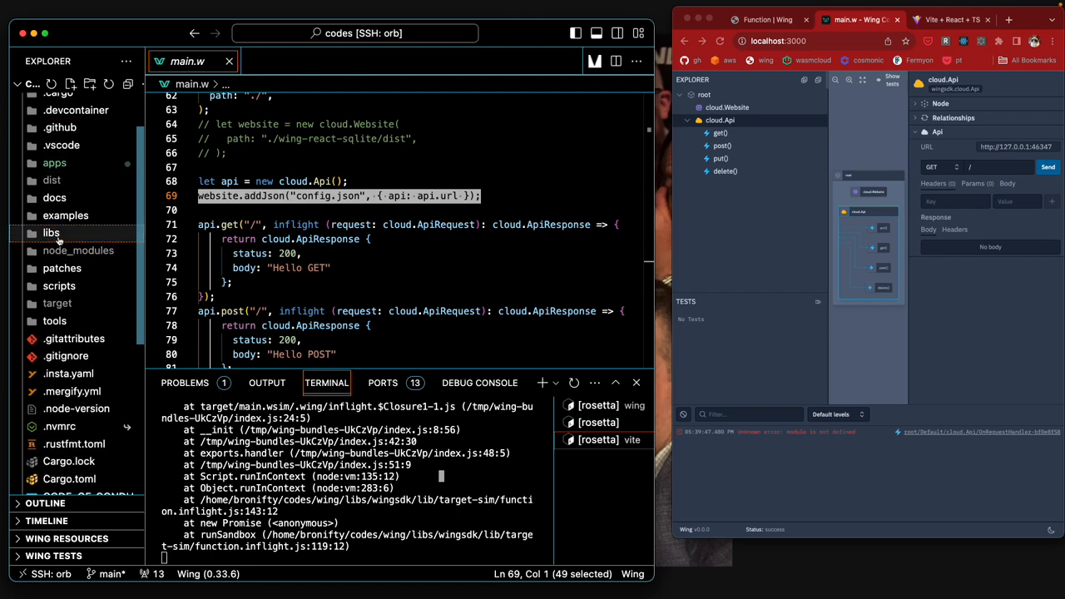
{"action": "left_click", "coordinate": [51, 232]}
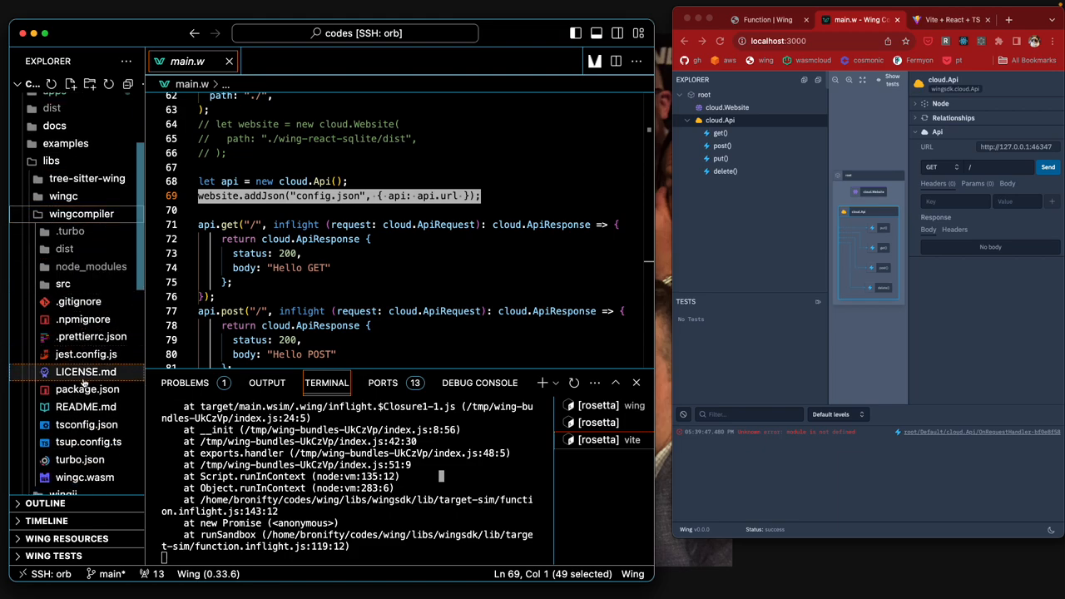
{"action": "left_click", "coordinate": [87, 388]}
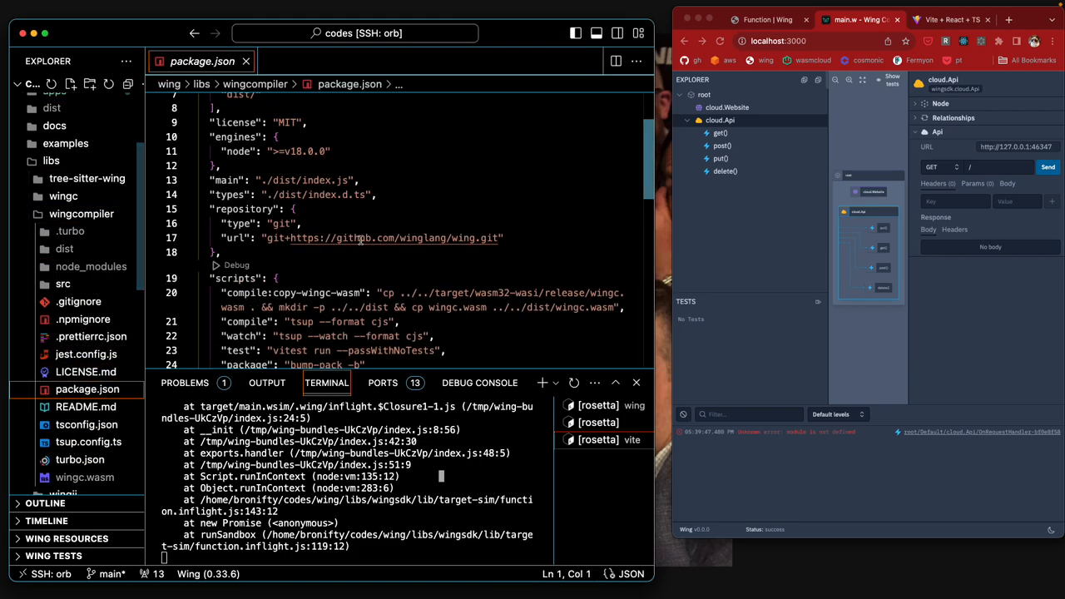
{"action": "scroll", "scroll_direction": "down", "scroll_amount": 3}
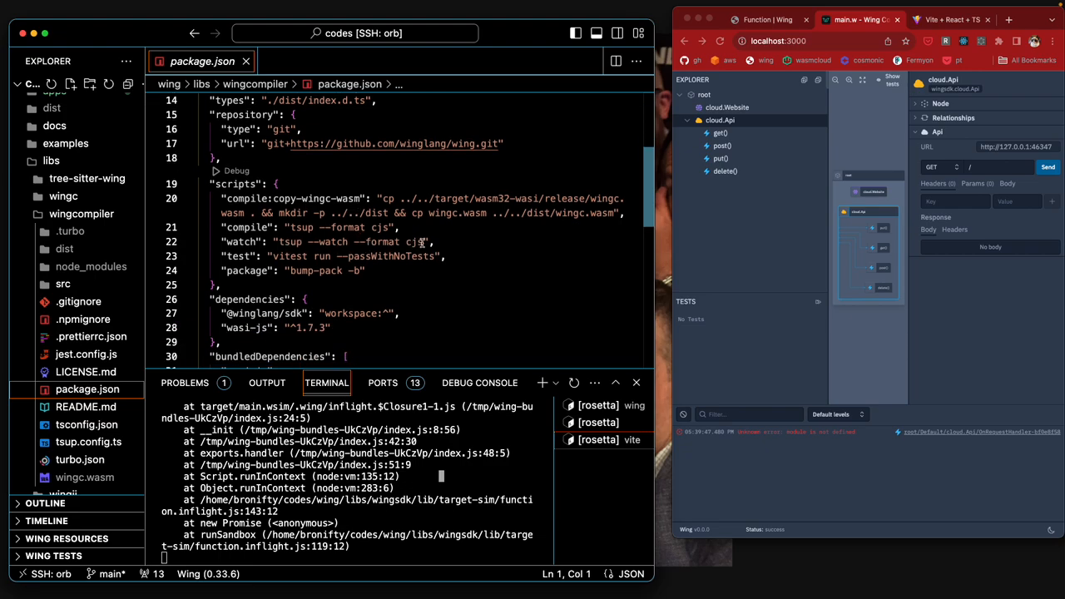
{"action": "double_click", "coordinate": [413, 241]}
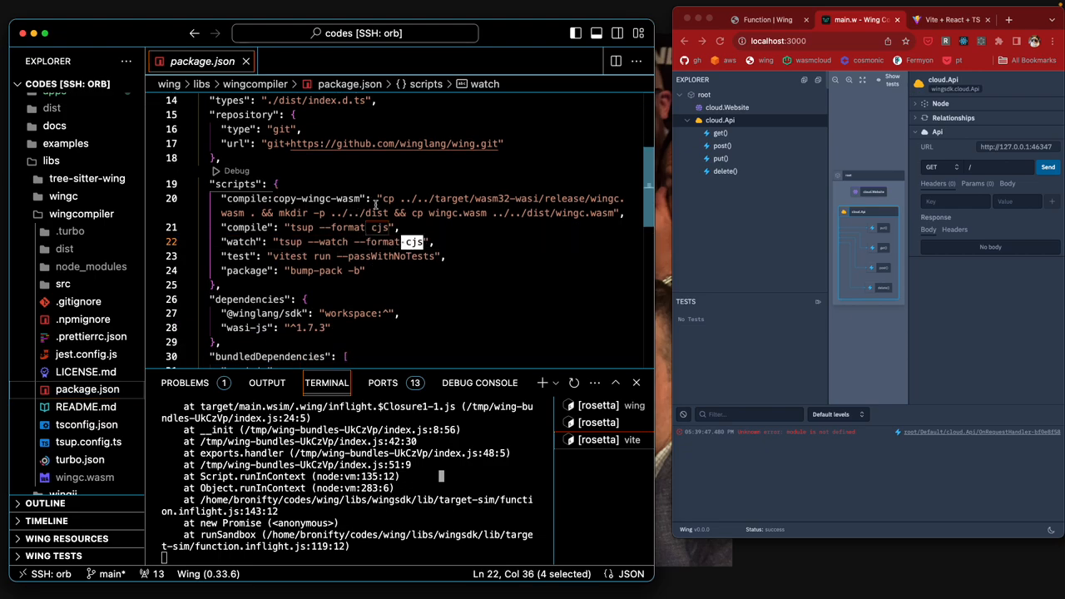
{"action": "left_click", "coordinate": [64, 248]}
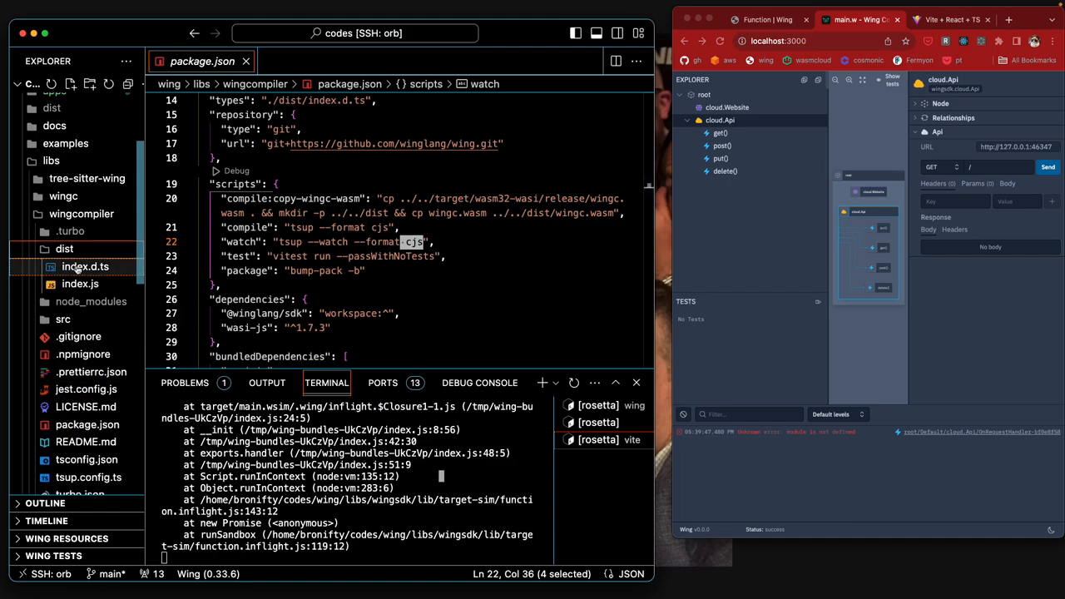
Step: Search the compiled wingcompiler dist/index.js for require and module.exports usages
{"action": "left_click", "coordinate": [80, 284]}
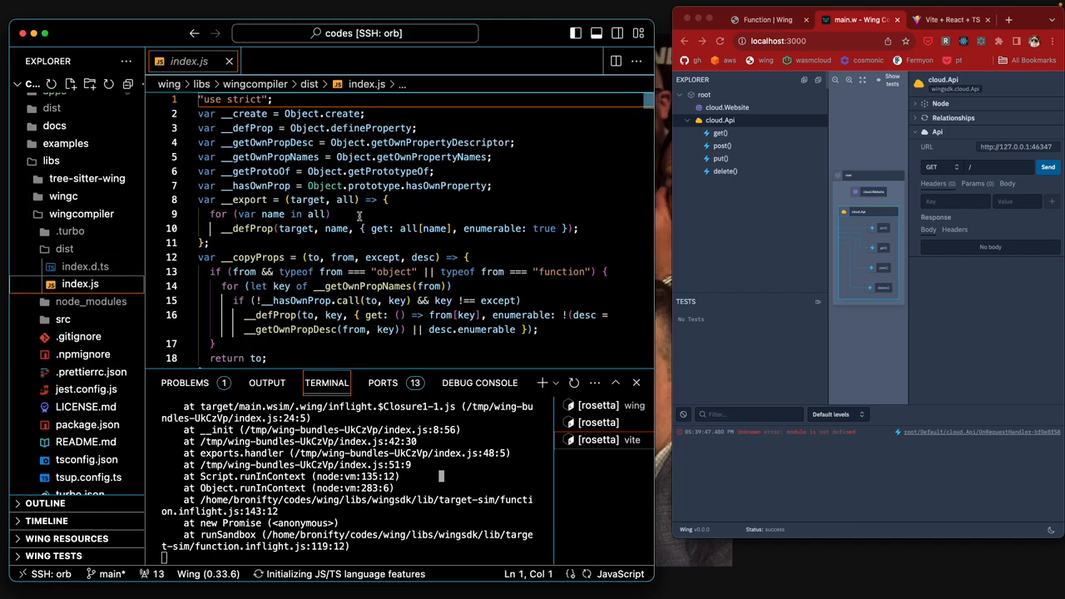
{"action": "type", "text": "rquire"}
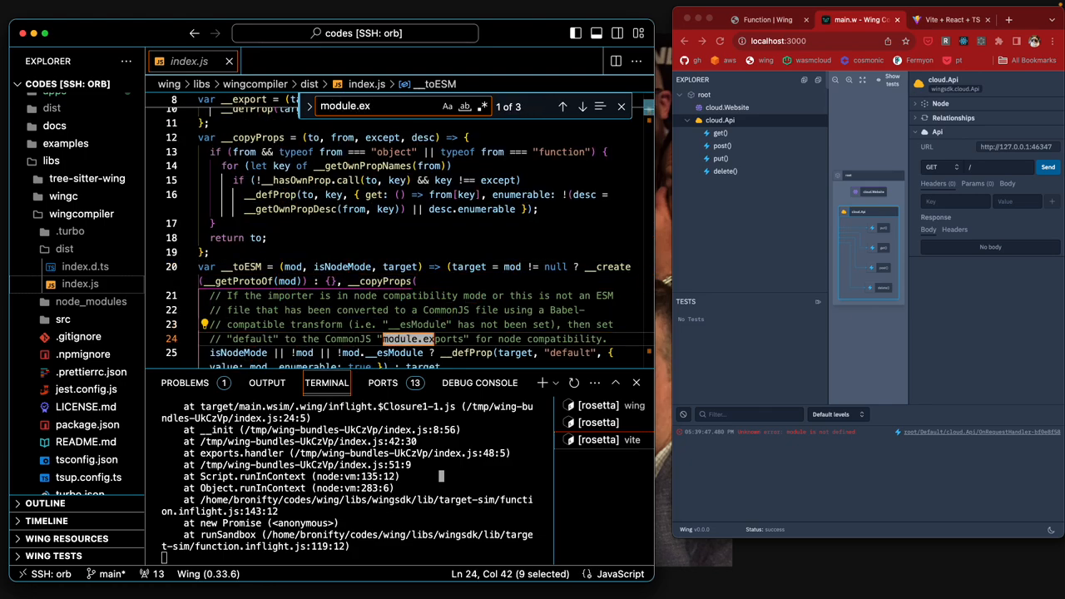
{"action": "left_click", "coordinate": [581, 106]}
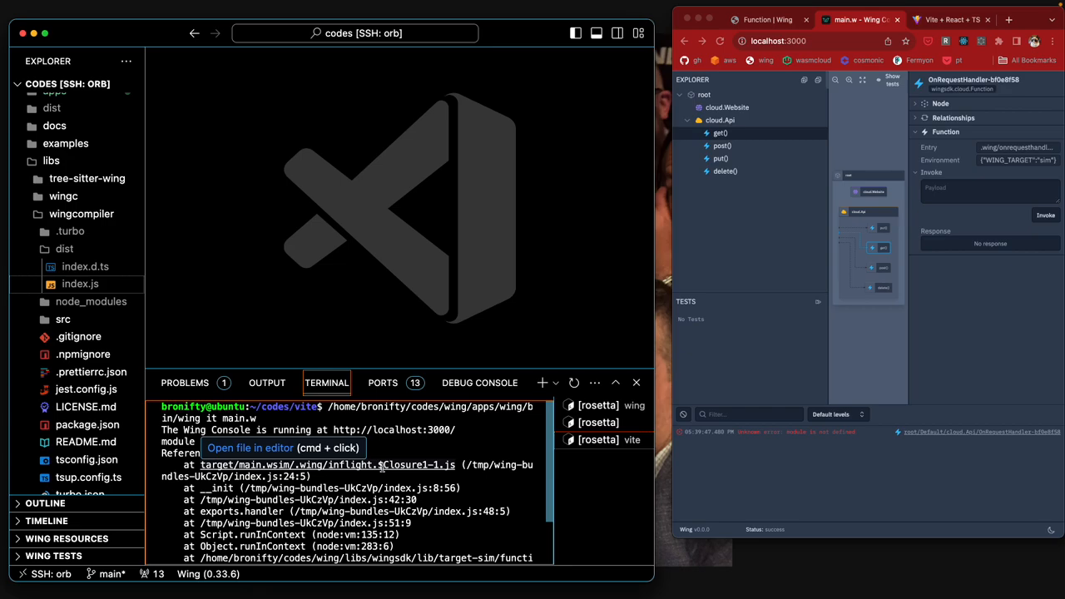
Step: Open inflight.$Closure1-1.js from the error trace and scroll through its module.exports handler
{"action": "left_click", "coordinate": [327, 465]}
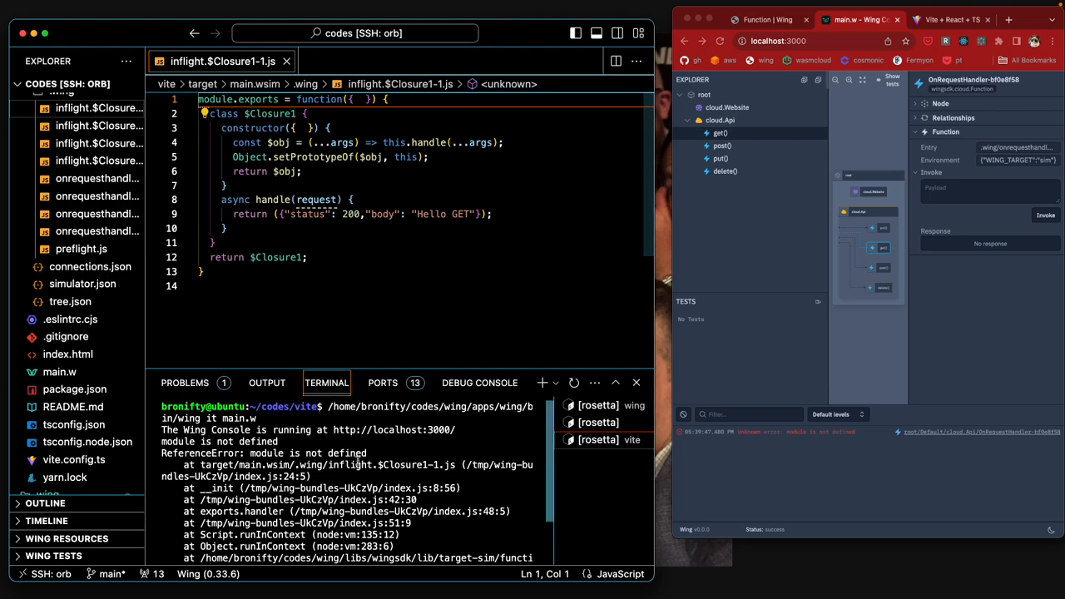
{"action": "mouse_move", "coordinate": [327, 465]}
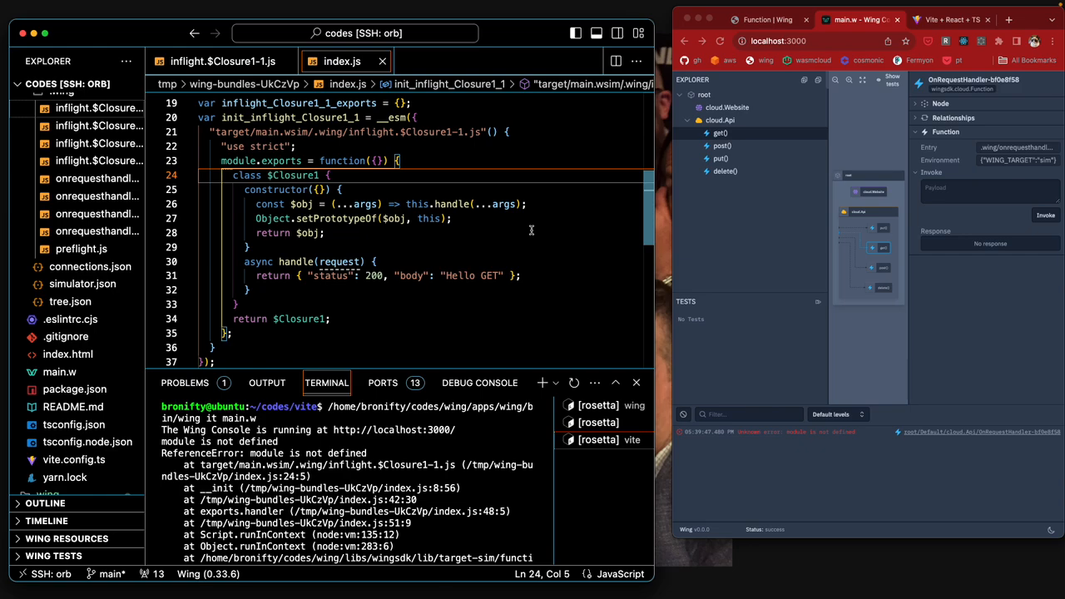
{"action": "scroll", "scroll_direction": "down", "scroll_amount": 3}
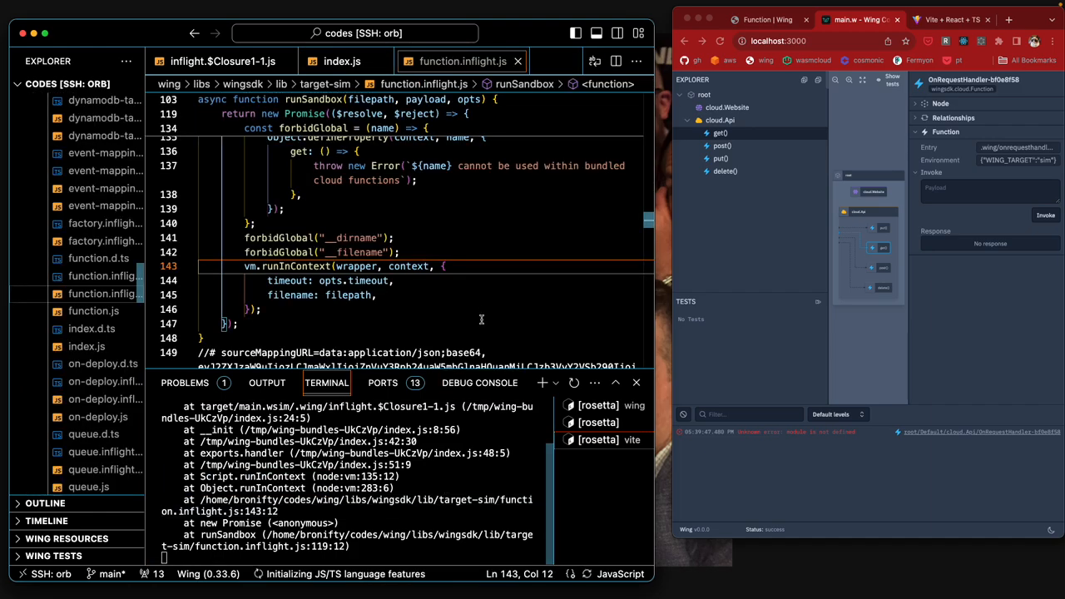
{"action": "mouse_move", "coordinate": [414, 285]}
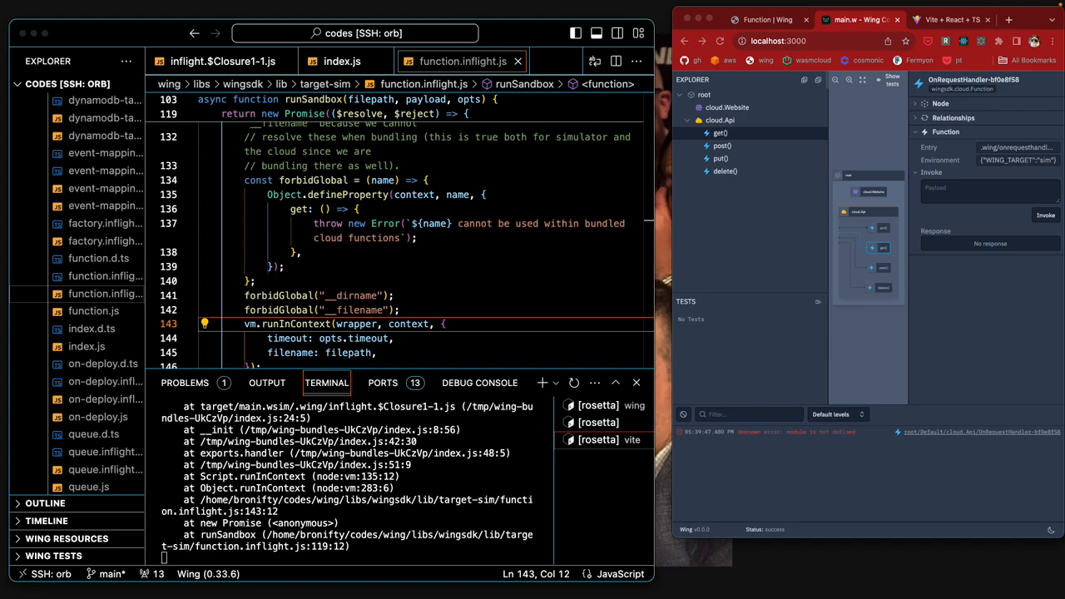
{"action": "mouse_move", "coordinate": [179, 321]}
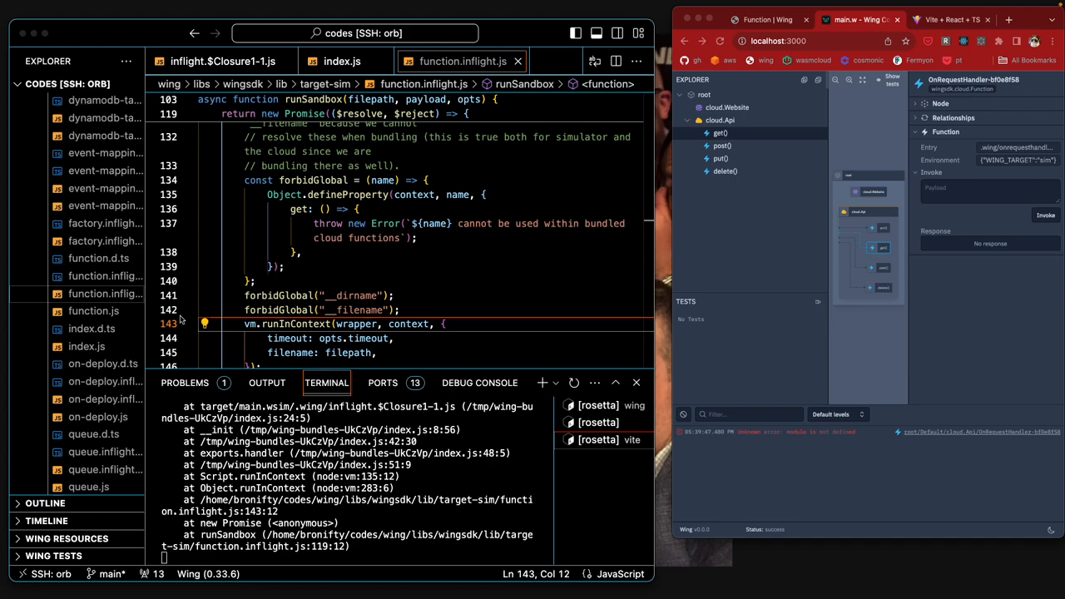
{"action": "mouse_move", "coordinate": [817, 163]}
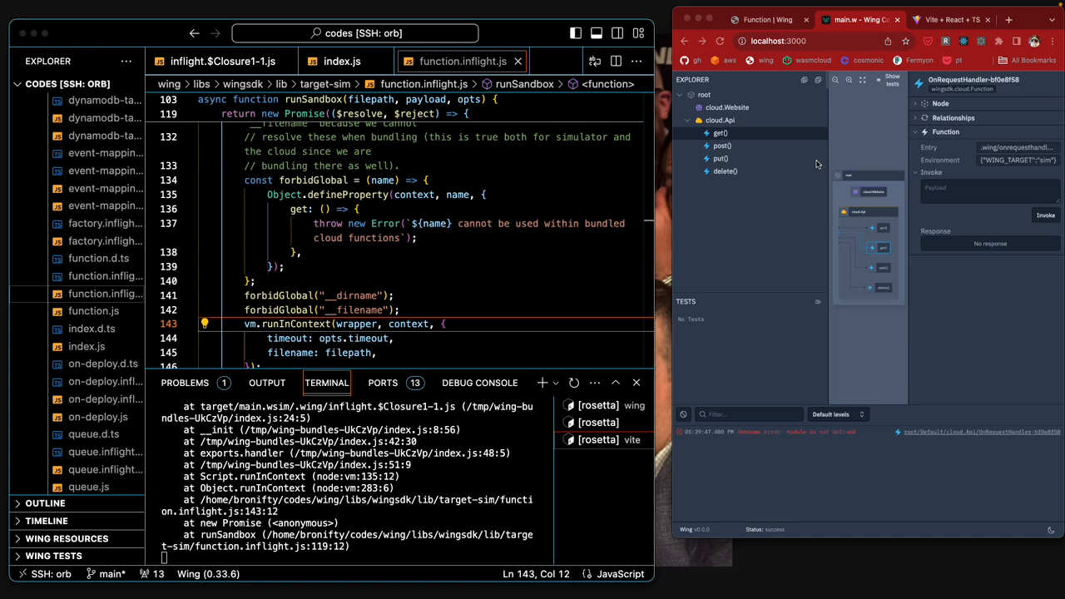